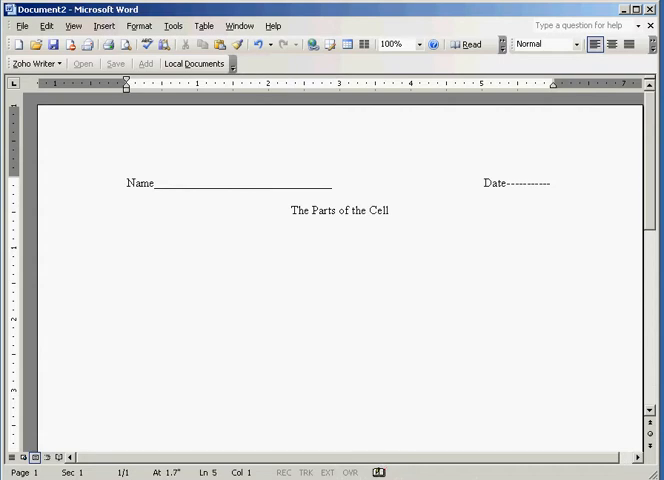
# Insert a 3-column, 2-row table below the quiz title
pyautogui.click(72, 25)
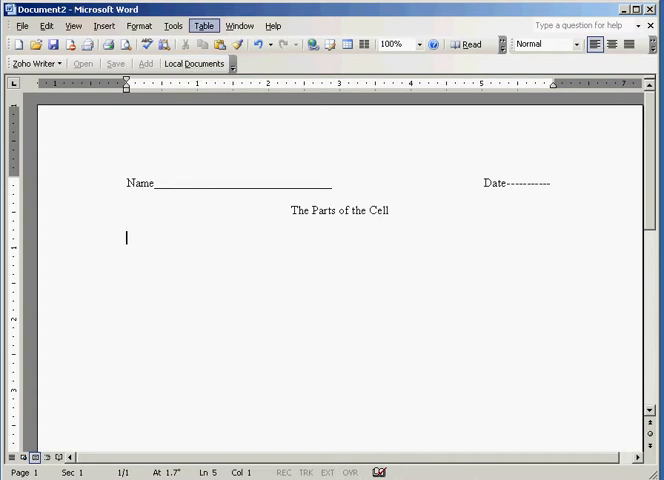
pyautogui.click(204, 25)
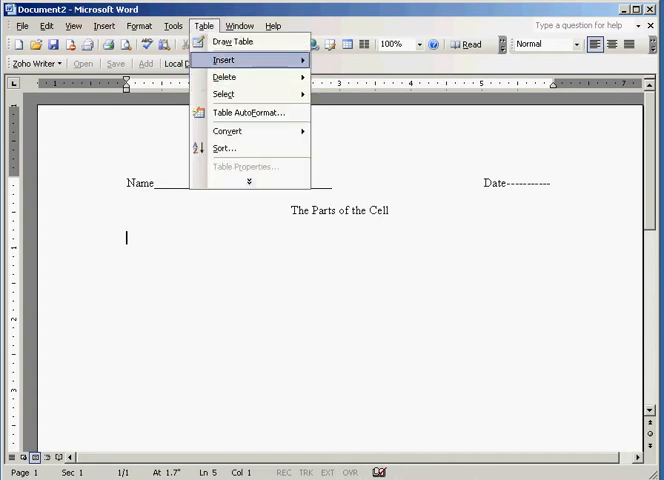
pyautogui.click(224, 60)
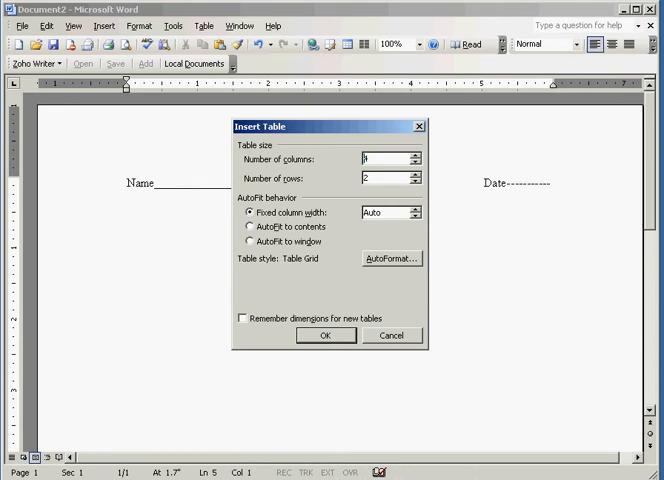
pyautogui.click(407, 162)
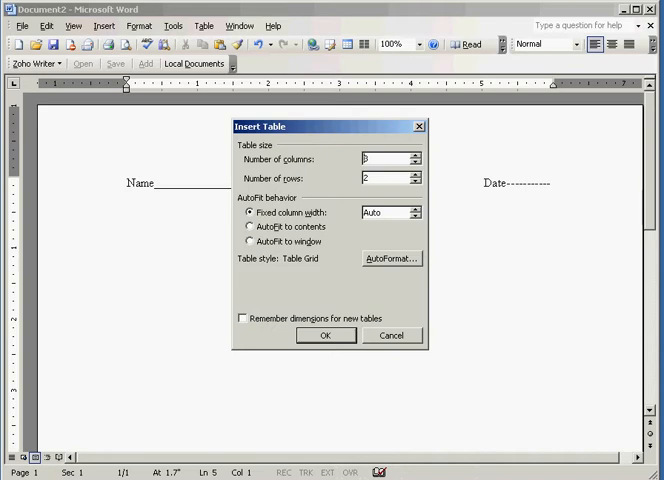
pyautogui.click(326, 335)
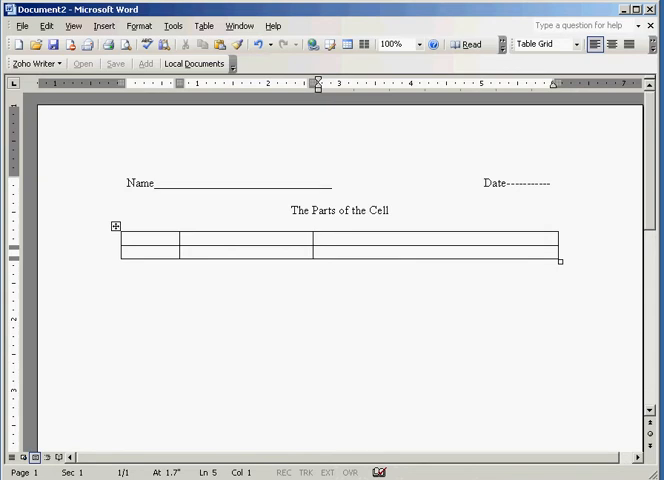
# Remove all borders from the table with the None border setting
pyautogui.rightClick(280, 248)
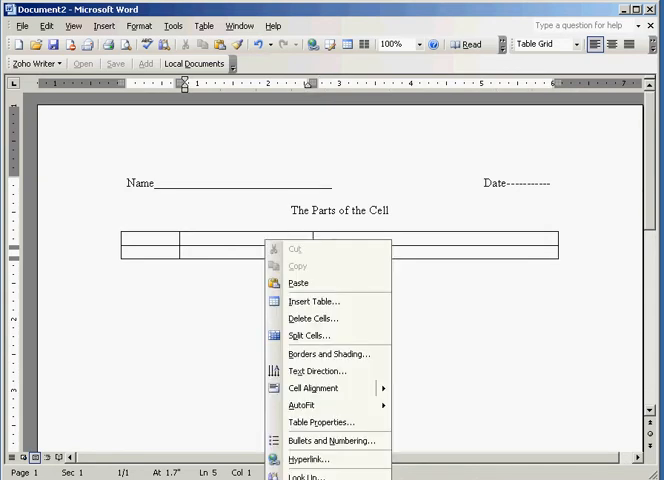
pyautogui.click(329, 354)
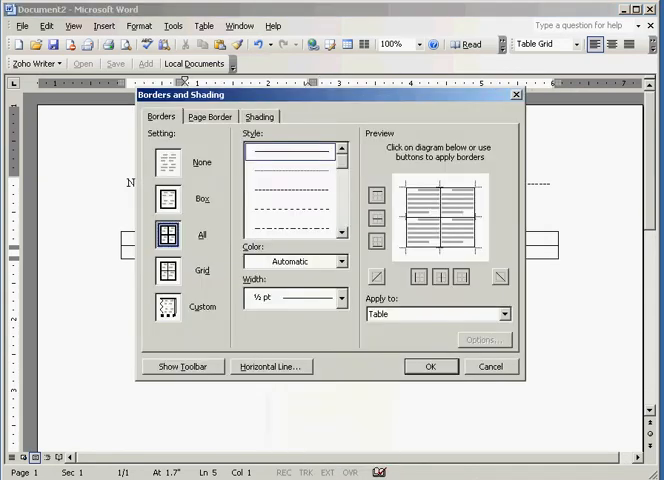
pyautogui.click(166, 162)
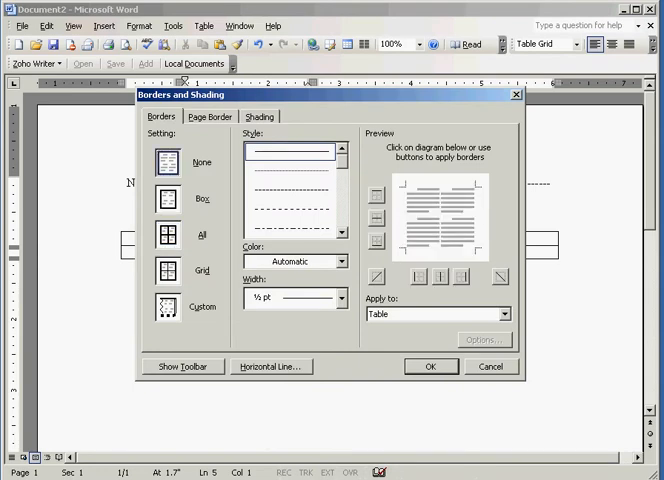
pyautogui.click(430, 366)
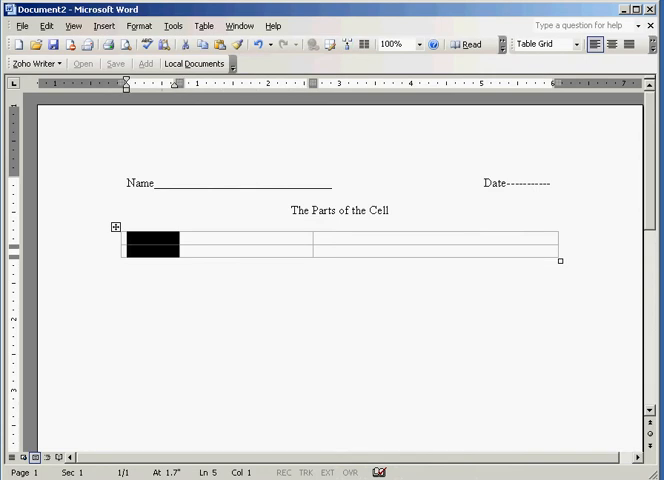
# Give the first-column cells full borders as answer boxes
pyautogui.rightClick(150, 245)
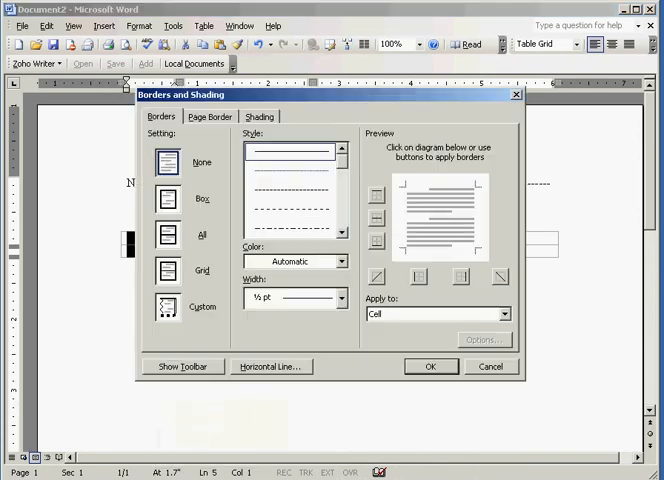
pyautogui.click(164, 234)
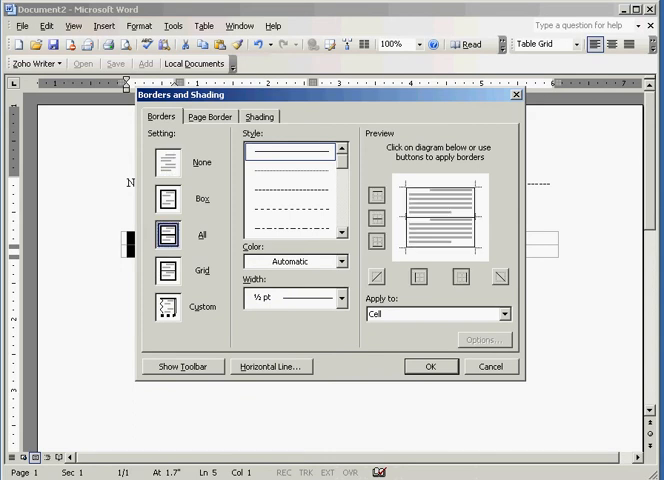
pyautogui.click(430, 366)
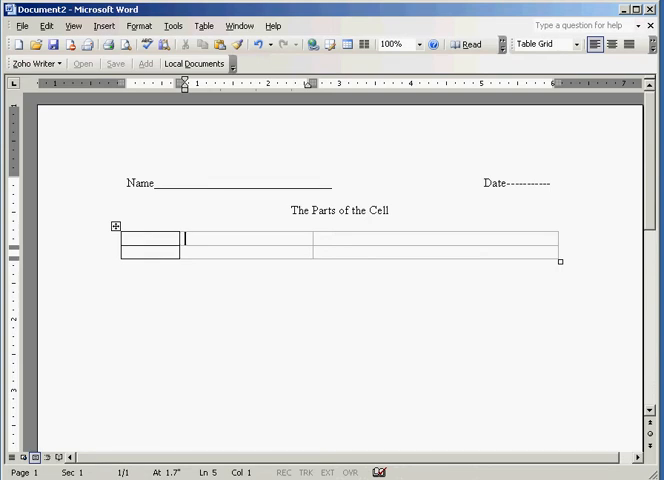
# Enter Nucleus with the function 'The Headquarters of the cell'
pyautogui.write('Nucleus')
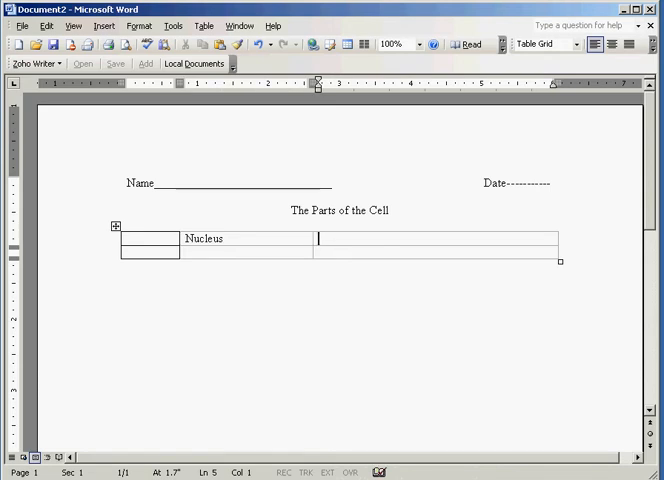
pyautogui.write('The Head')
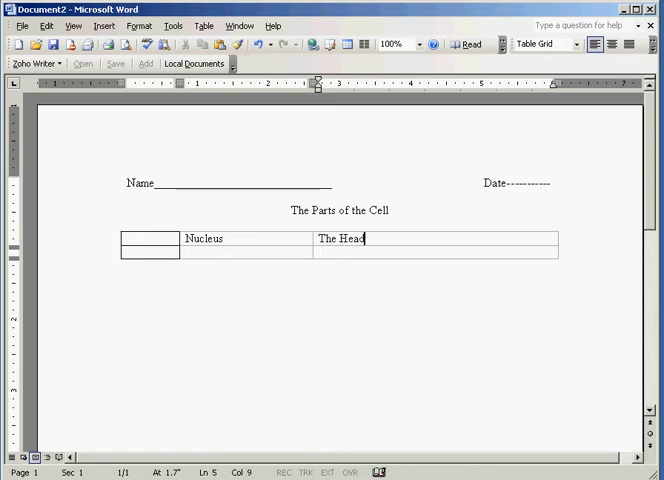
pyautogui.write('quart')
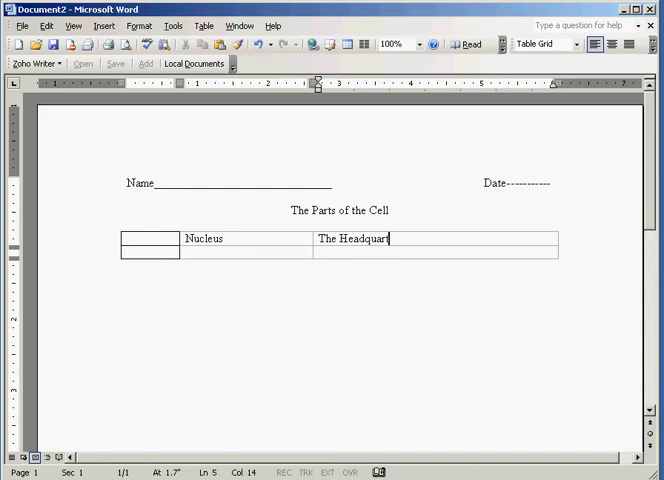
pyautogui.write('ers of the c')
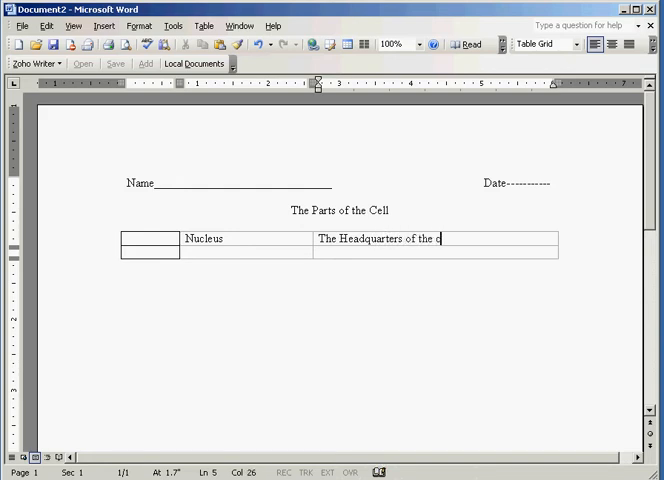
pyautogui.write('ell')
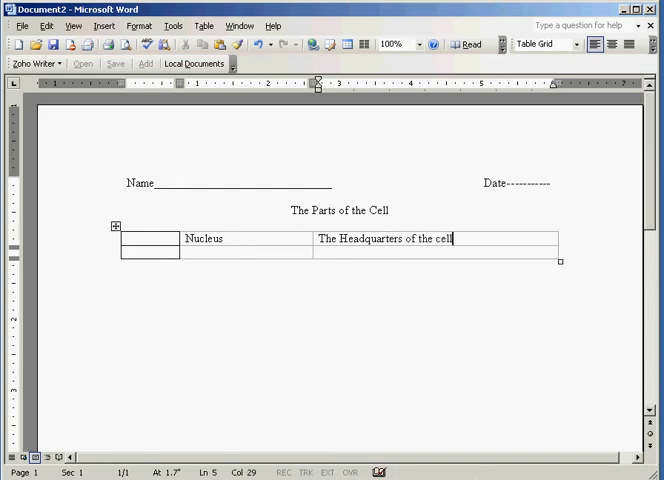
# Enter Mitochondrion with the function 'Powerhouse of the cell'
pyautogui.write('Mi')
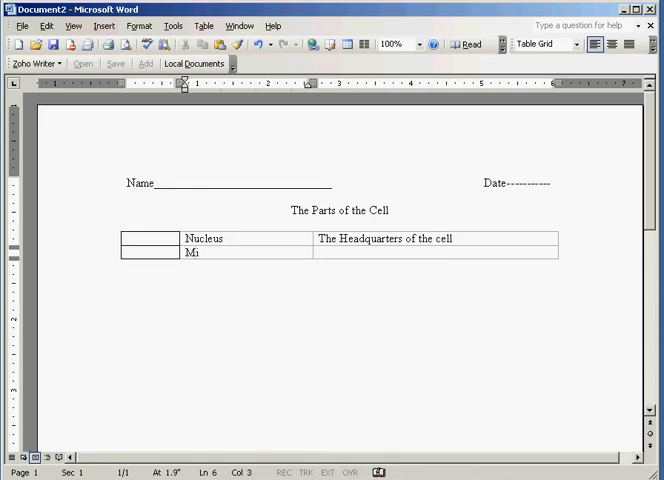
pyautogui.write('tochi')
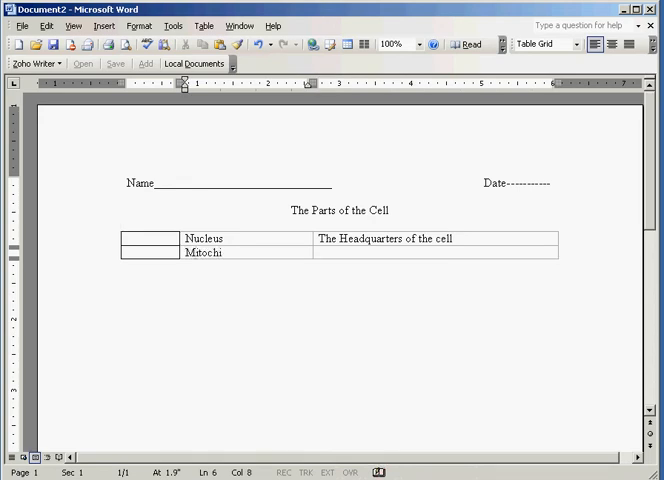
pyautogui.write('ndrion')
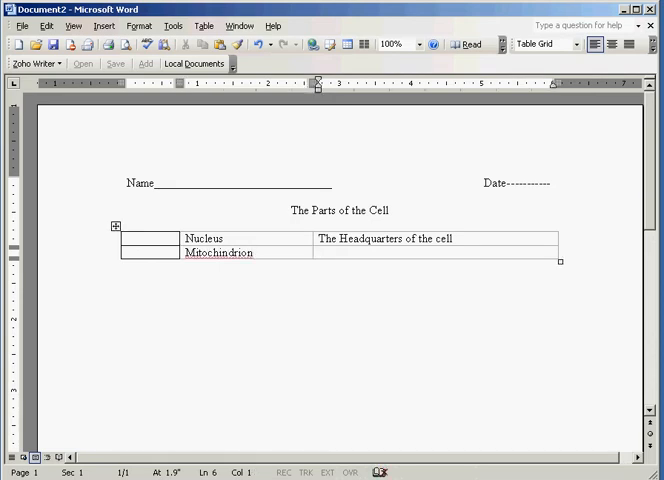
pyautogui.write('Power')
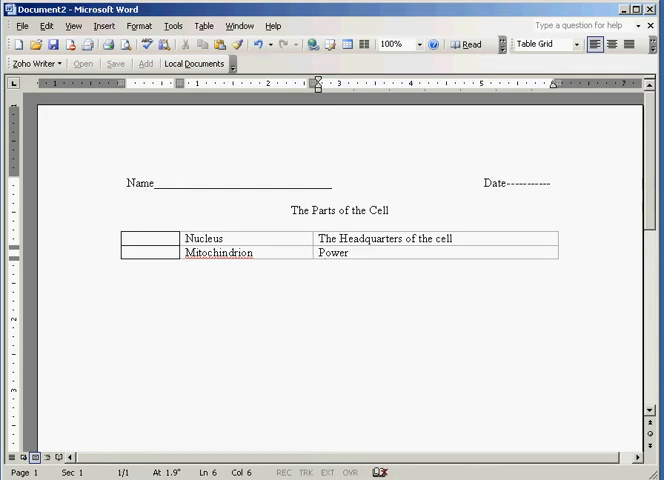
pyautogui.write('house of the')
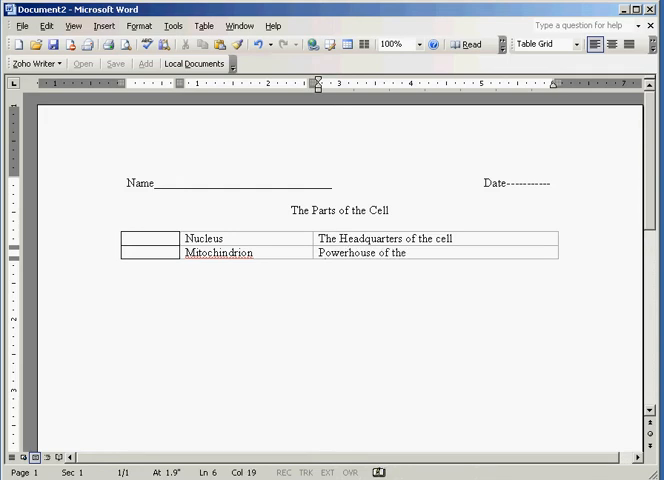
pyautogui.write('cell')
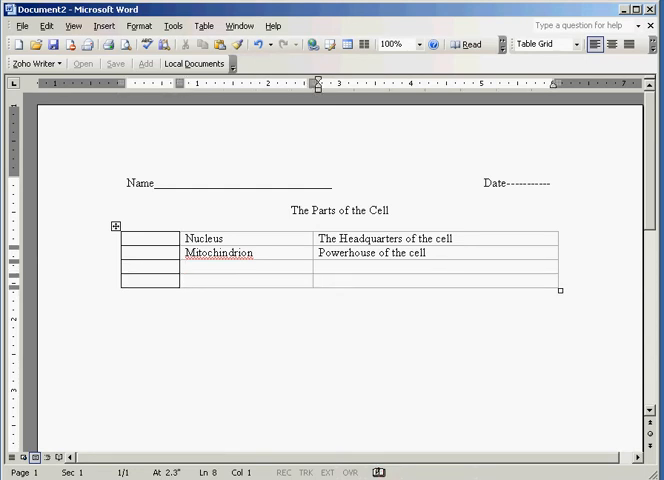
# Start the next organelle row for Lysosome, Ribosome and Chloroplast entries
pyautogui.click(220, 252)
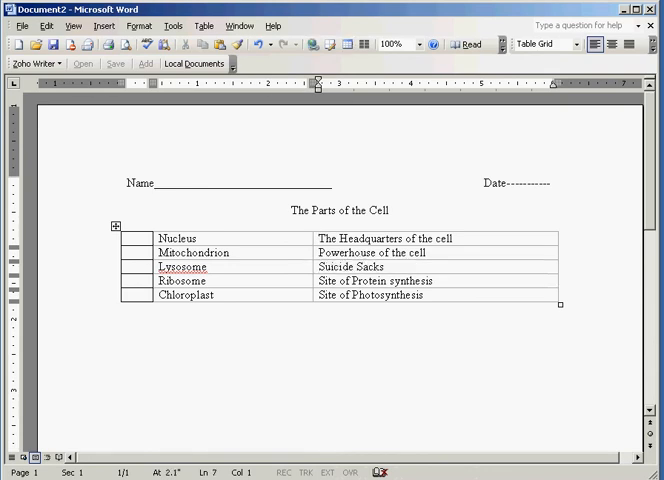
# Prefix the function descriptions with letter labels, including A, C and E
pyautogui.write('A -')
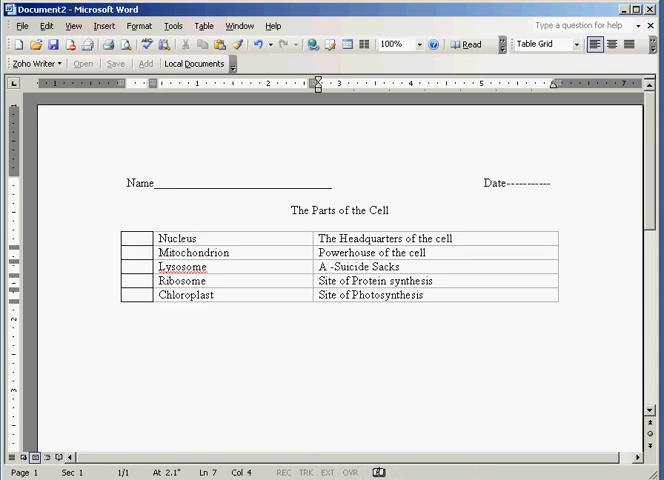
pyautogui.click(320, 295)
pyautogui.write('B -')
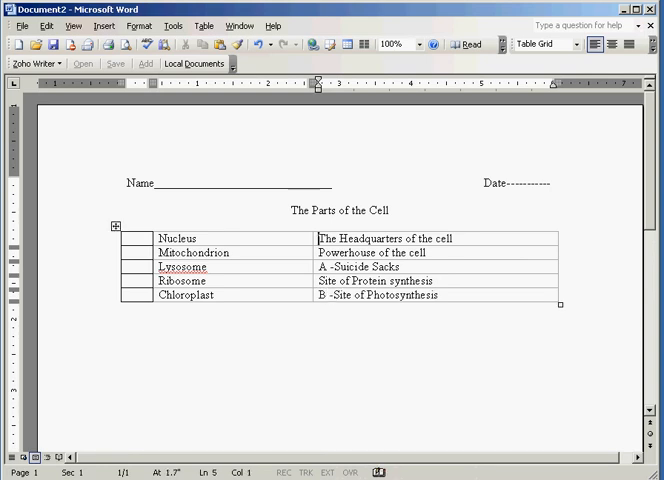
pyautogui.write('C -')
pyautogui.click(435, 253)
pyautogui.write('D -')
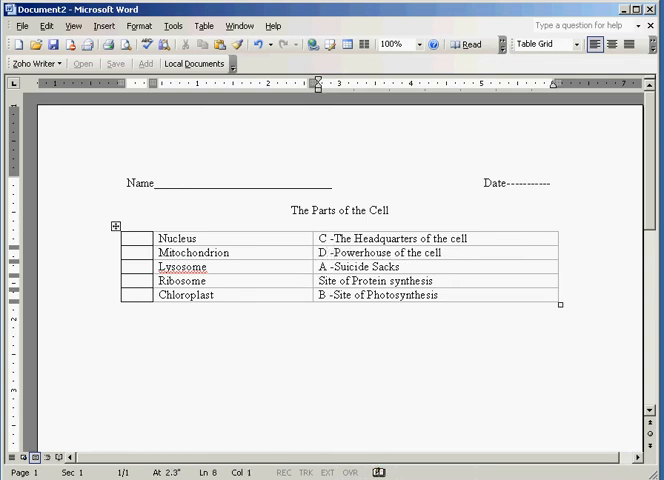
pyautogui.write('E -')
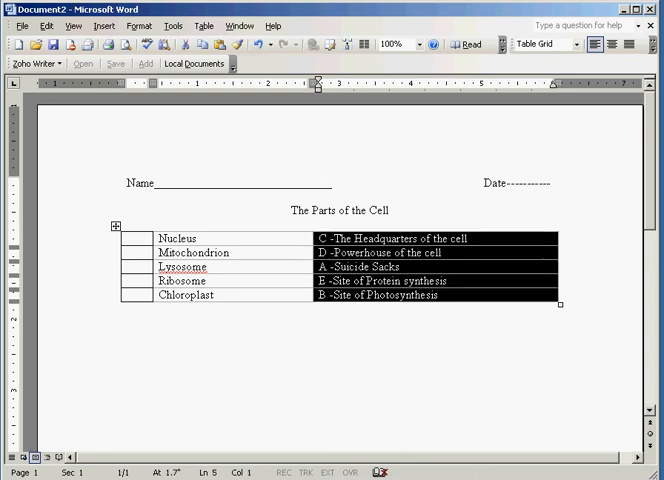
# Sort only the function column alphabetically using the 'Sort column only' option
pyautogui.click(204, 26)
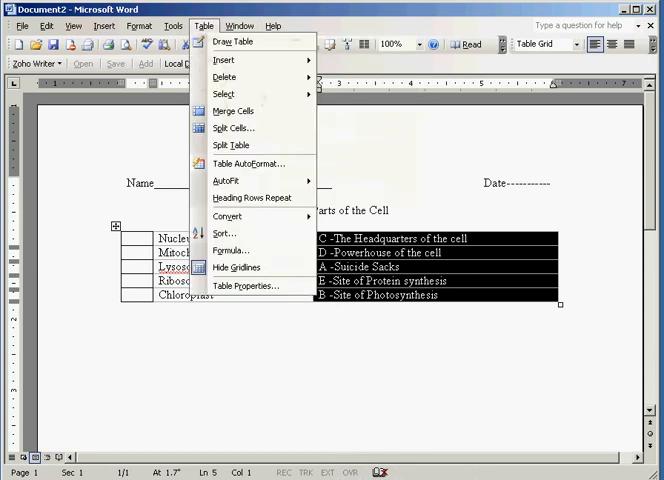
pyautogui.click(224, 233)
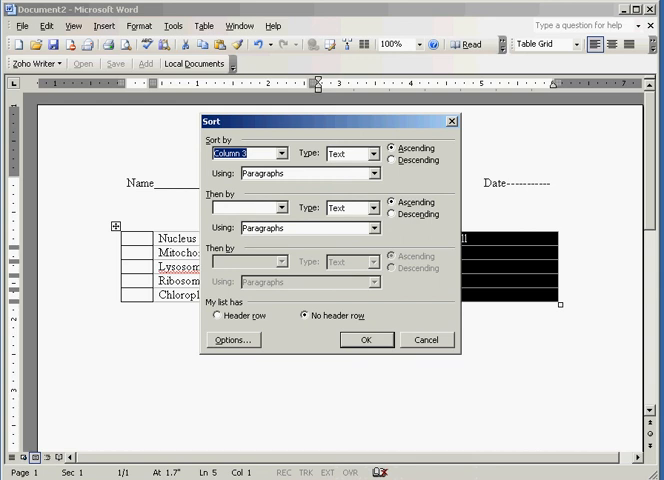
pyautogui.click(232, 339)
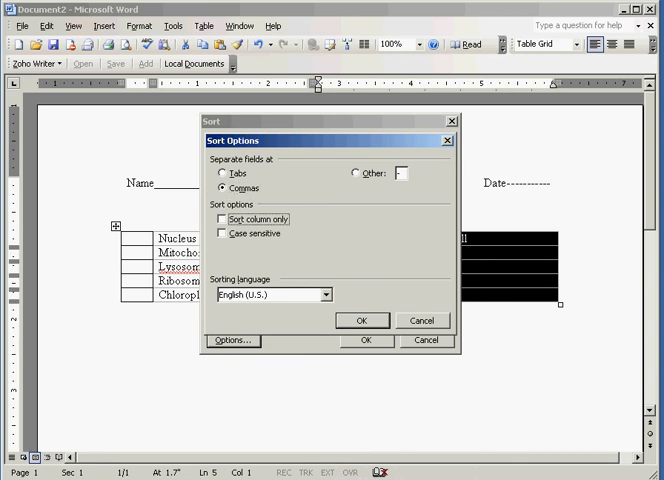
pyautogui.click(222, 218)
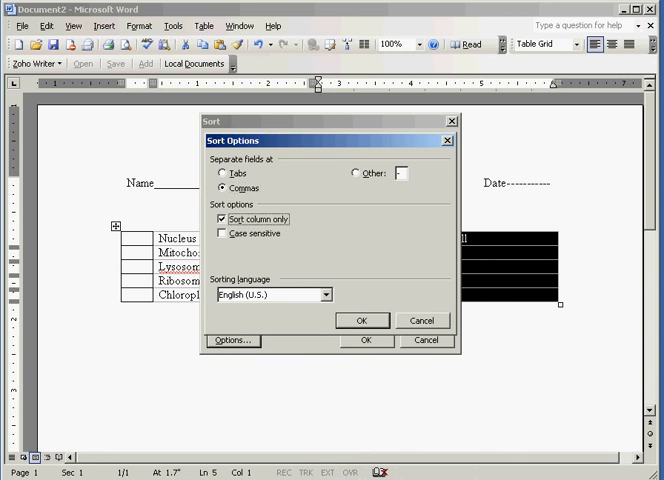
pyautogui.click(362, 320)
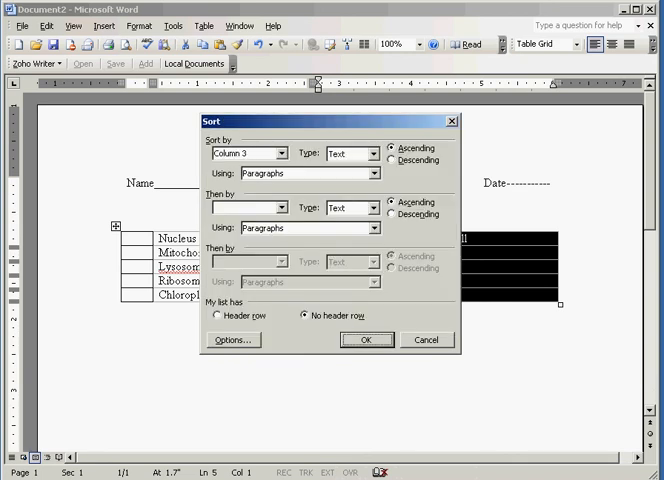
pyautogui.click(367, 340)
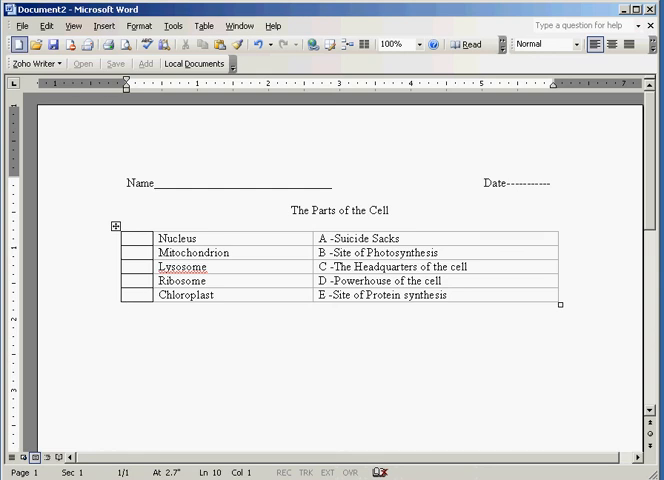
# Open Print Preview and set the zoom to 100%
pyautogui.click(20, 25)
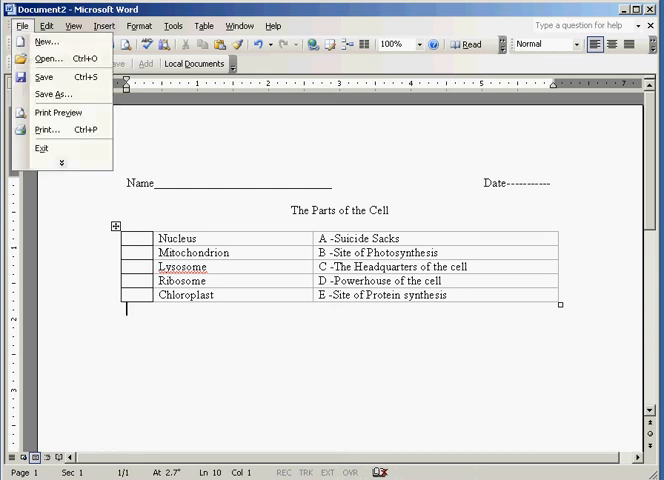
pyautogui.click(58, 112)
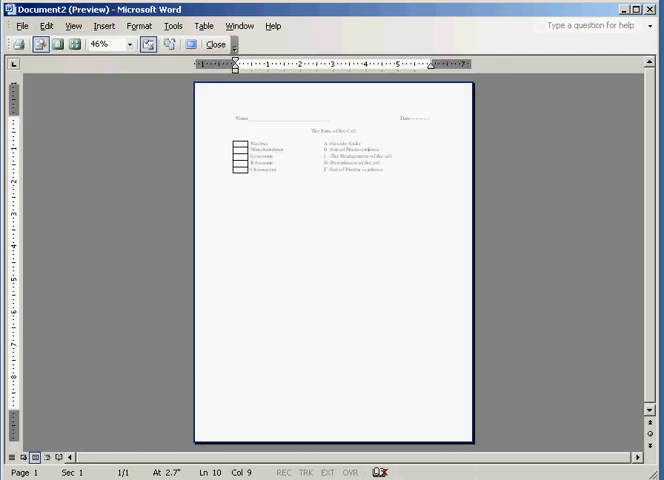
pyautogui.click(133, 44)
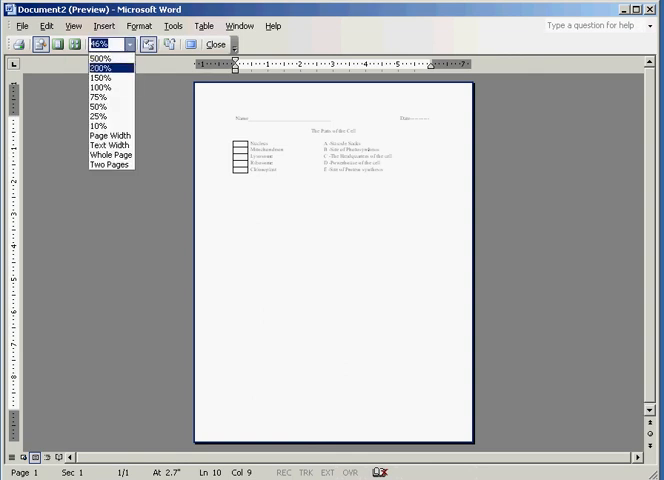
pyautogui.click(88, 101)
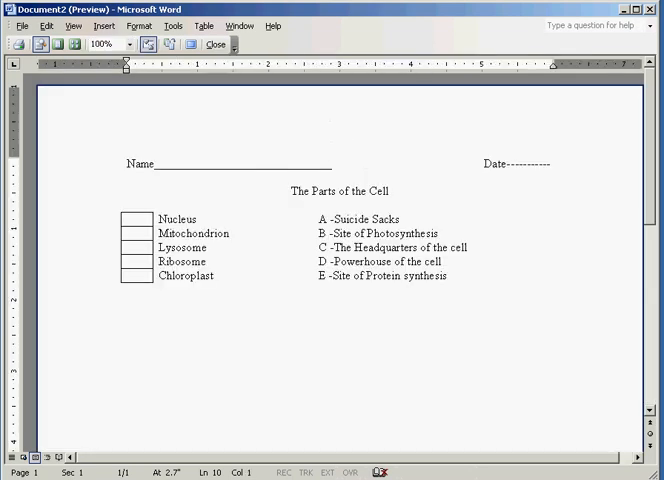